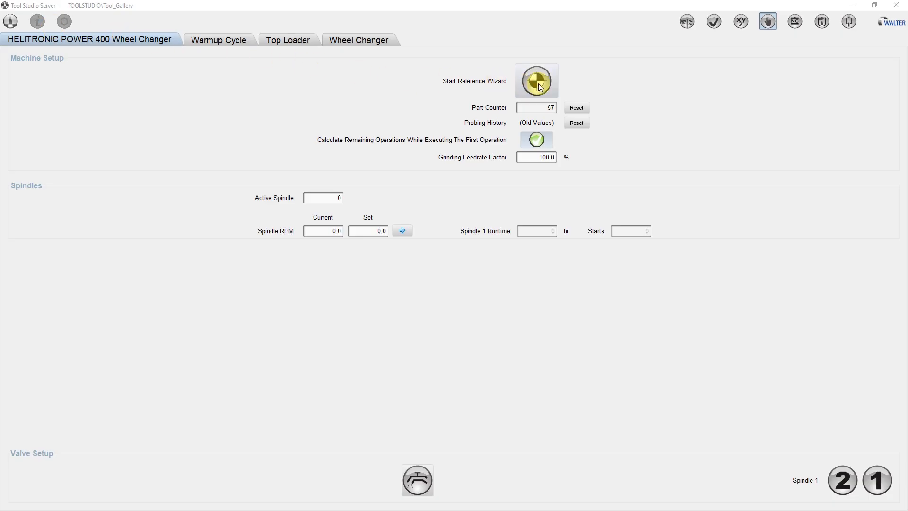
# Start the reference wizard and show the Wheel Probe page after a brief look at Calibration Arbors
pyautogui.click(536, 80)
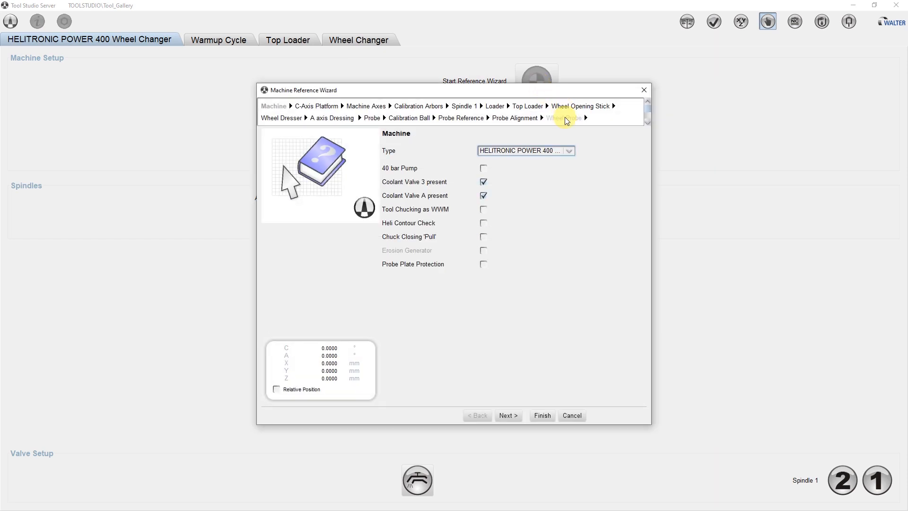
pyautogui.click(564, 118)
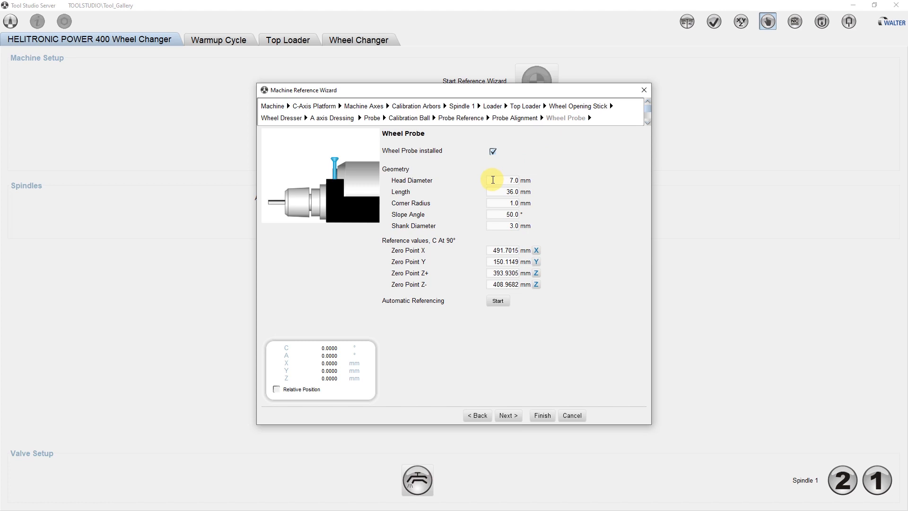
pyautogui.moveTo(513, 179)
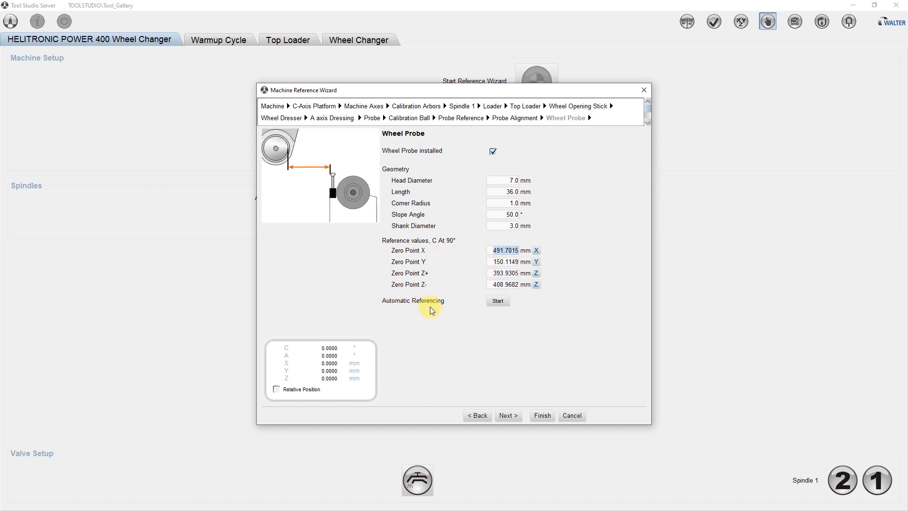
pyautogui.moveTo(479, 297)
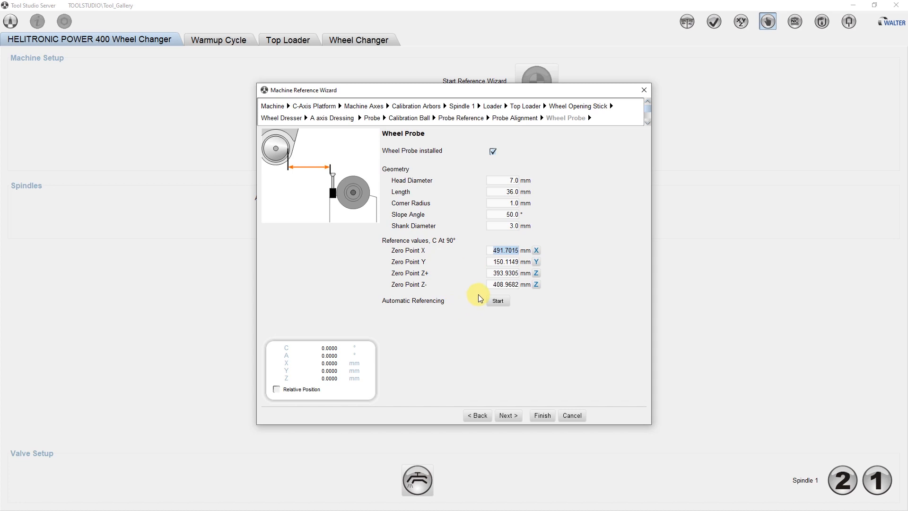
pyautogui.click(416, 106)
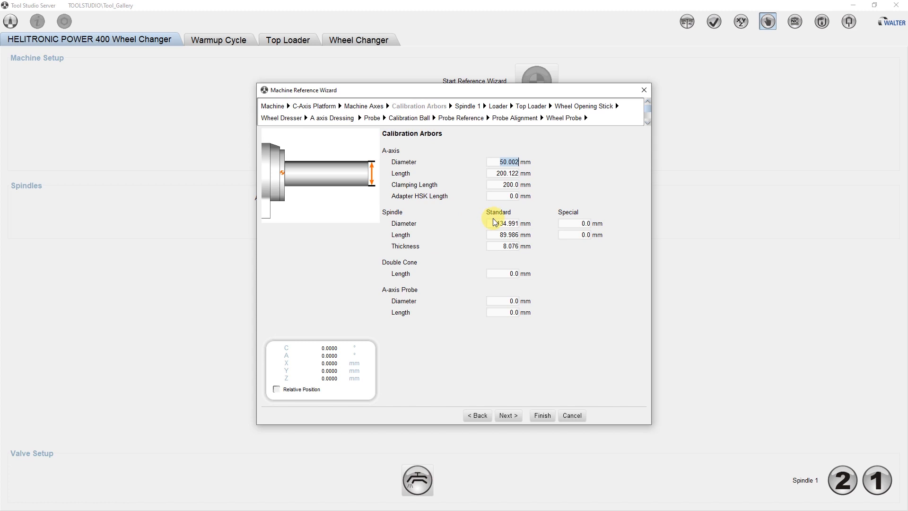
pyautogui.moveTo(562, 117)
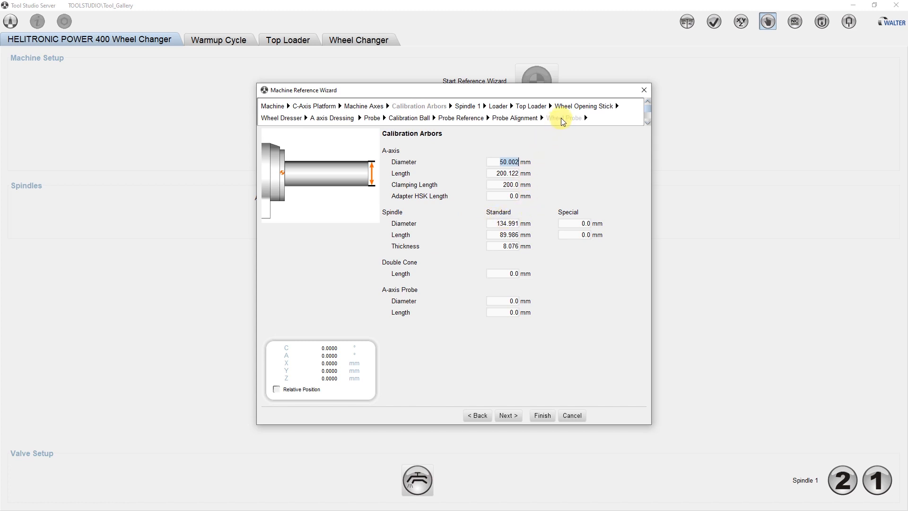
pyautogui.click(567, 117)
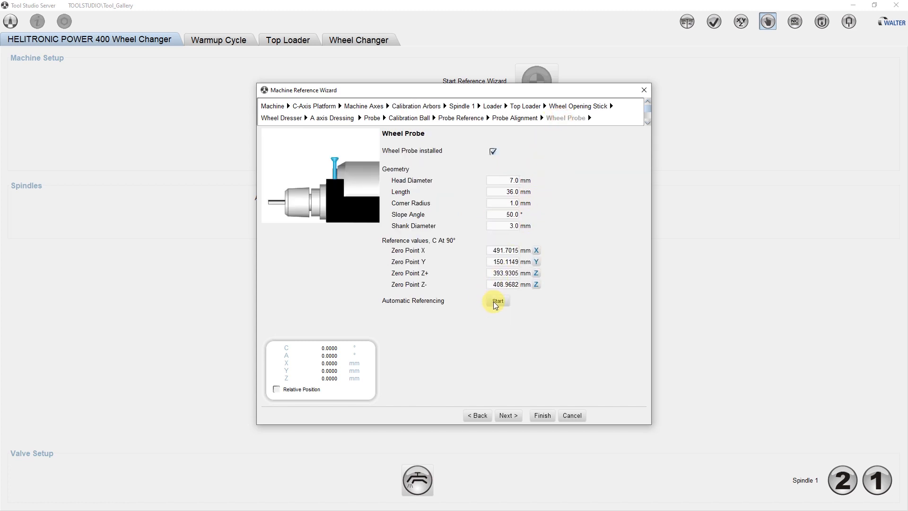
pyautogui.moveTo(516, 307)
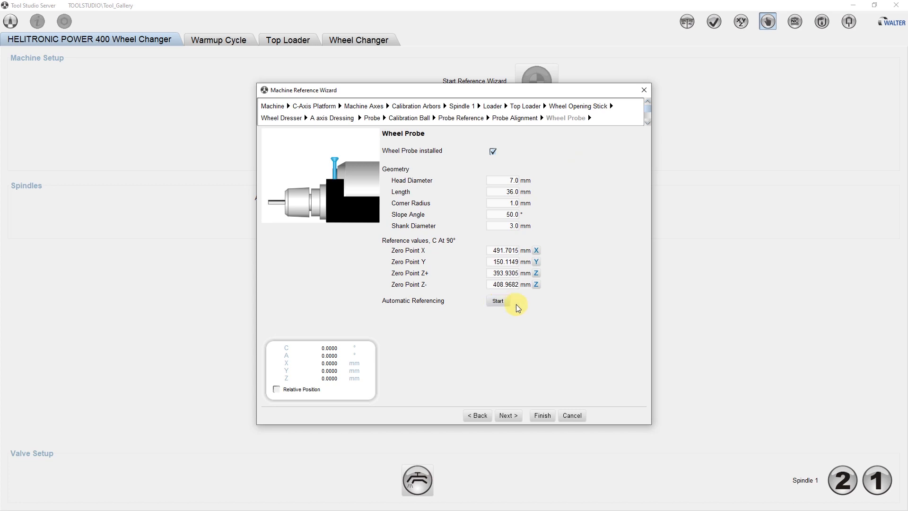
pyautogui.moveTo(518, 308)
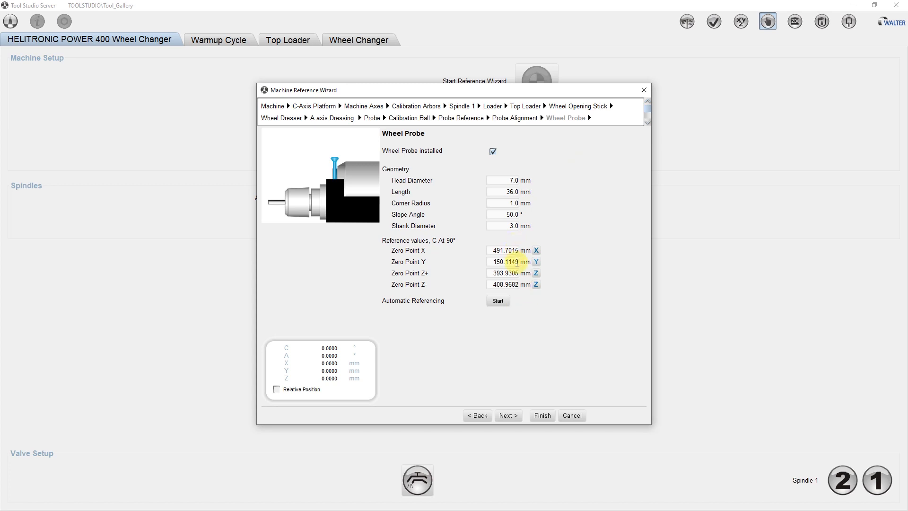
pyautogui.click(541, 415)
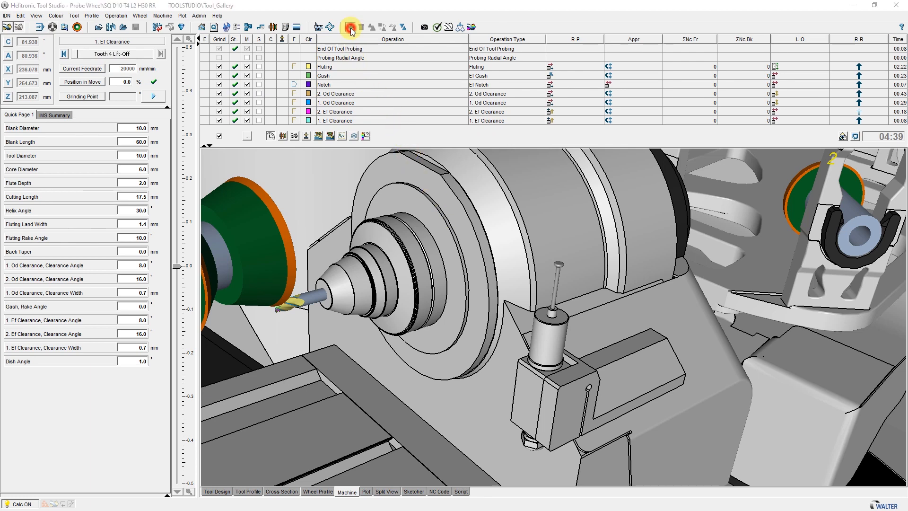
# Add a new operation, choosing Probe Wheel from the Service category, and proceed to configuration
pyautogui.click(350, 27)
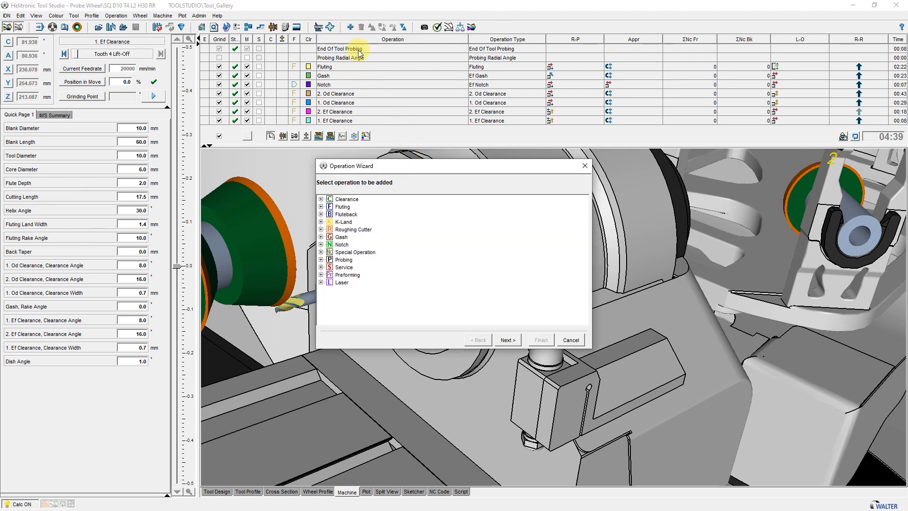
pyautogui.click(321, 267)
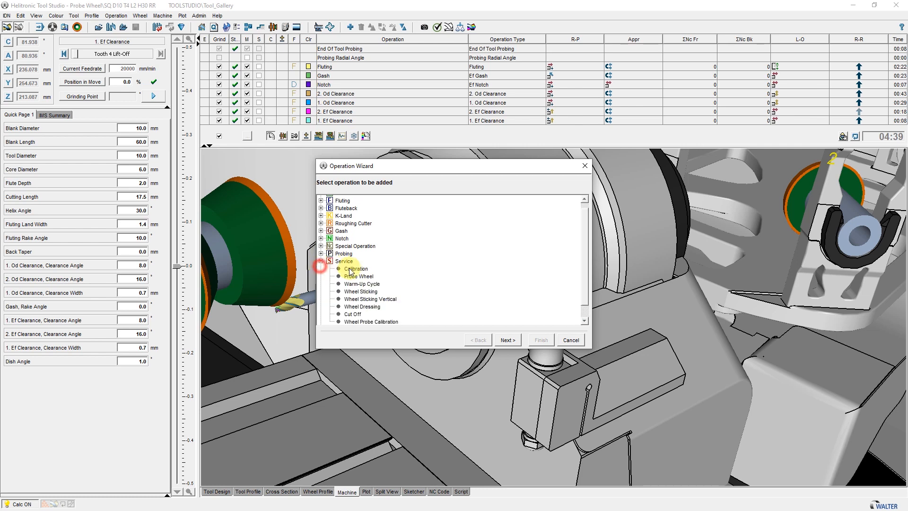
pyautogui.click(359, 275)
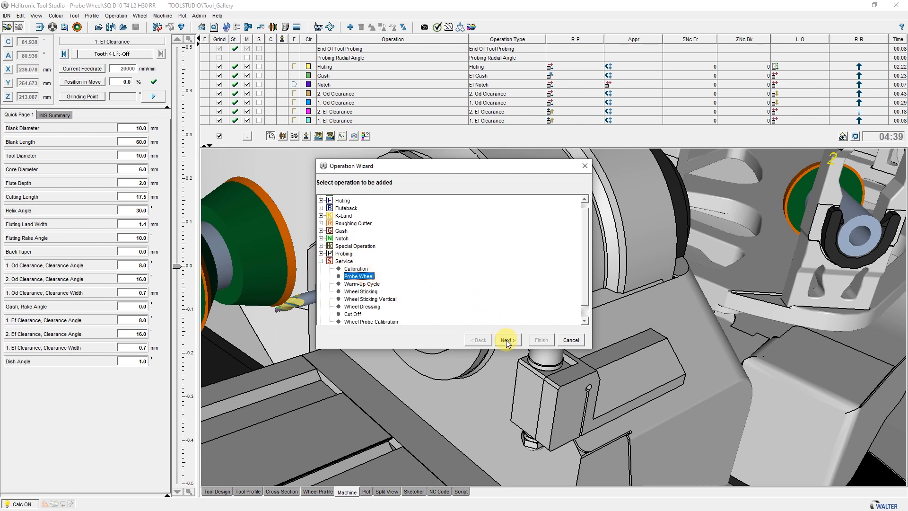
pyautogui.click(507, 340)
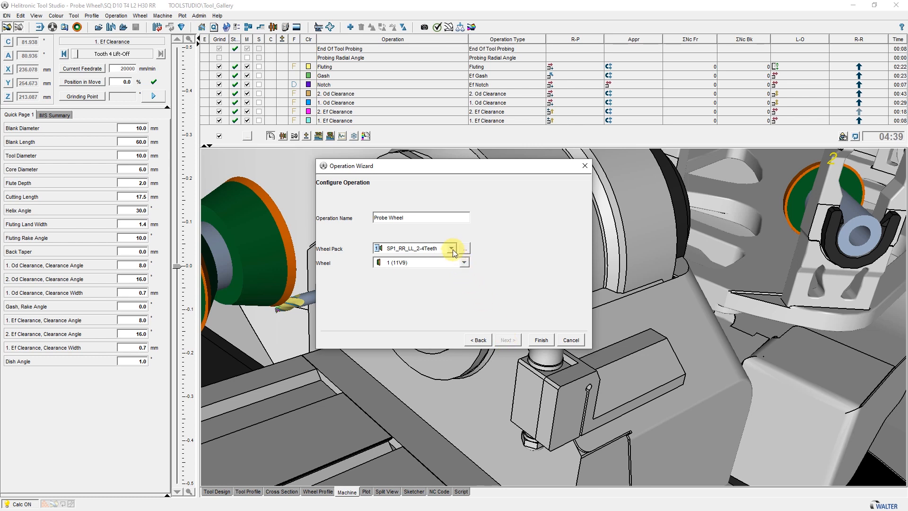
# Keep wheel pack SP1_RR_LL_2-4Teeth, select wheel 1 (11V9) and finish adding the operation
pyautogui.click(455, 247)
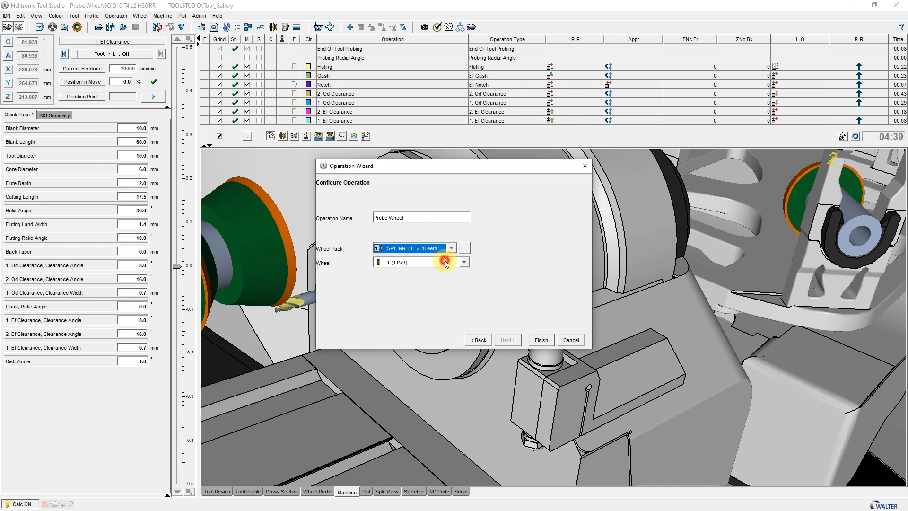
pyautogui.click(463, 262)
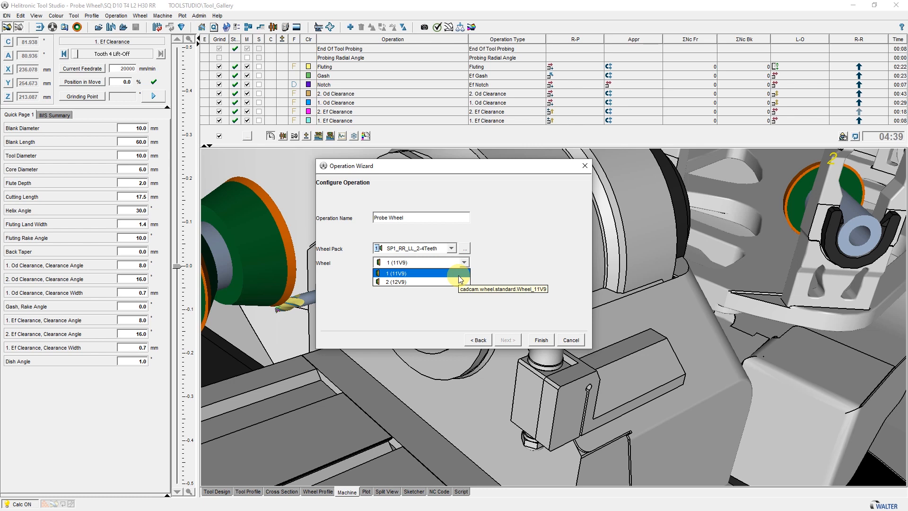
pyautogui.click(397, 273)
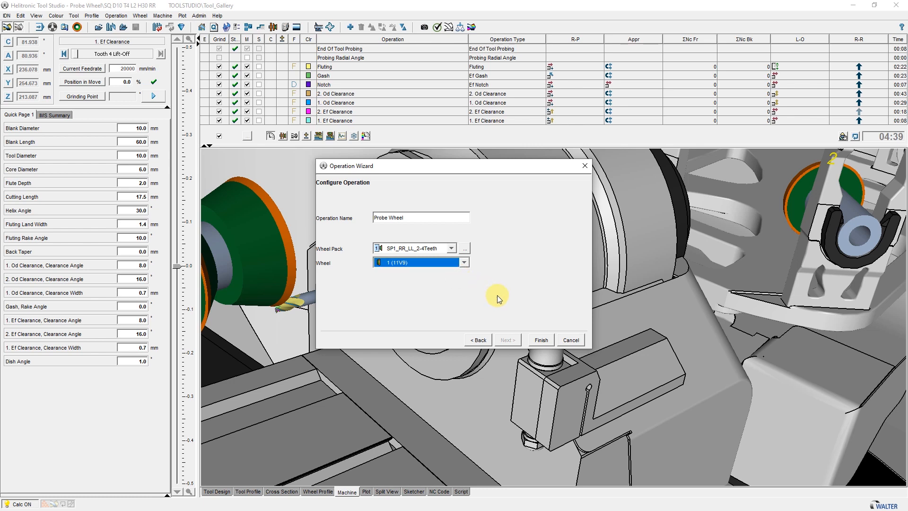
pyautogui.click(539, 340)
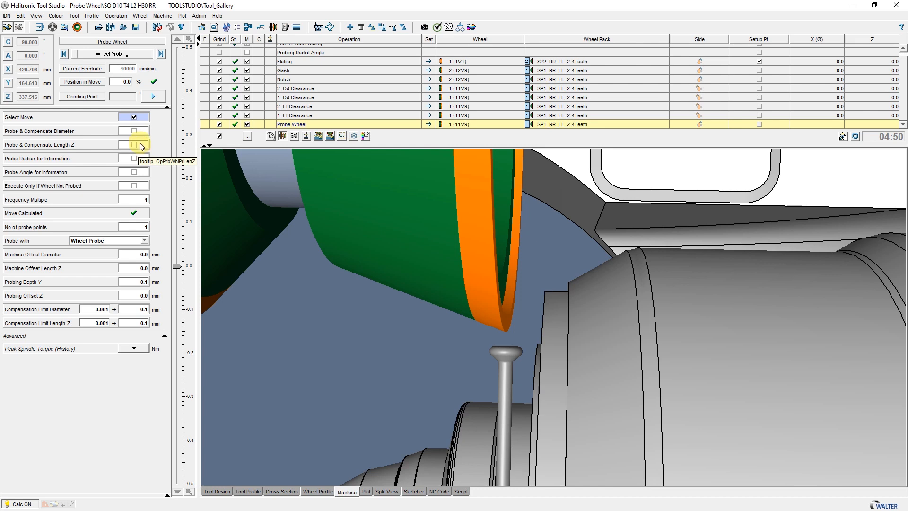
# Enable Probe & Compensate Length Z, Probe Radius, Probe Angle for Information and Execute Only If Wheel Not Probed
pyautogui.click(132, 131)
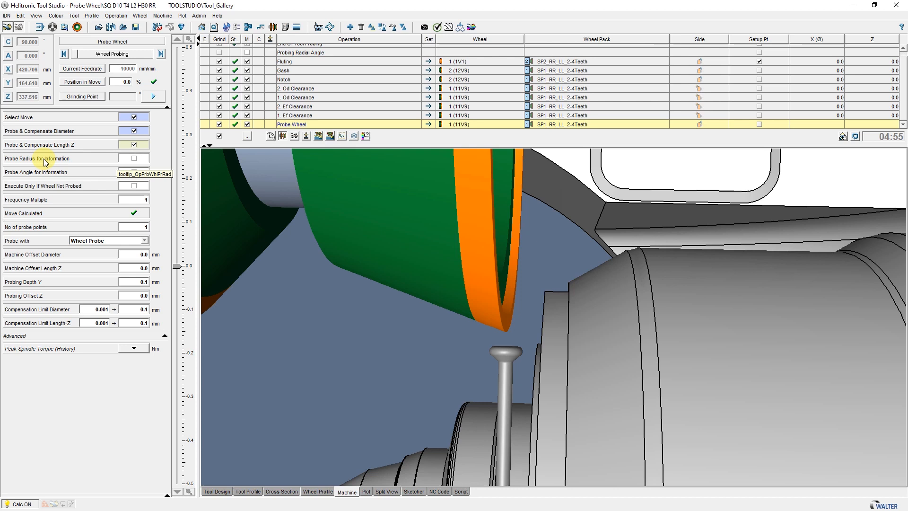
pyautogui.click(132, 158)
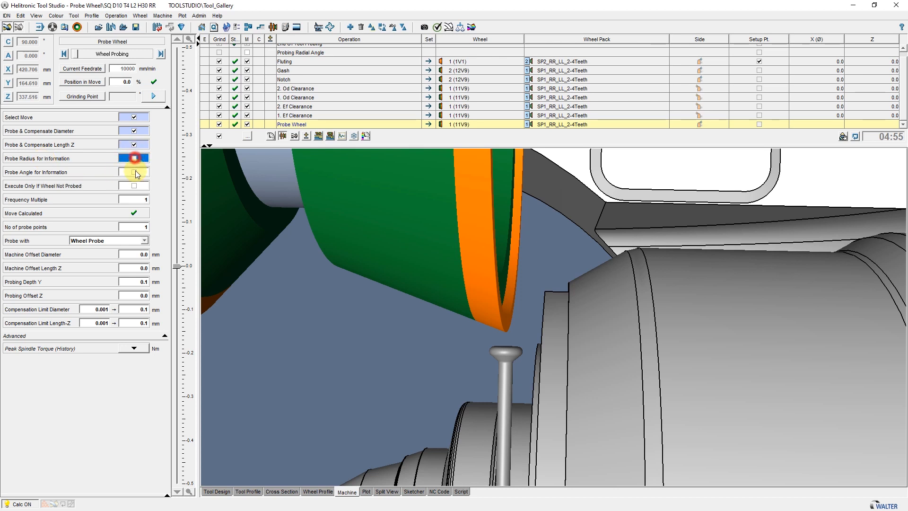
pyautogui.click(132, 158)
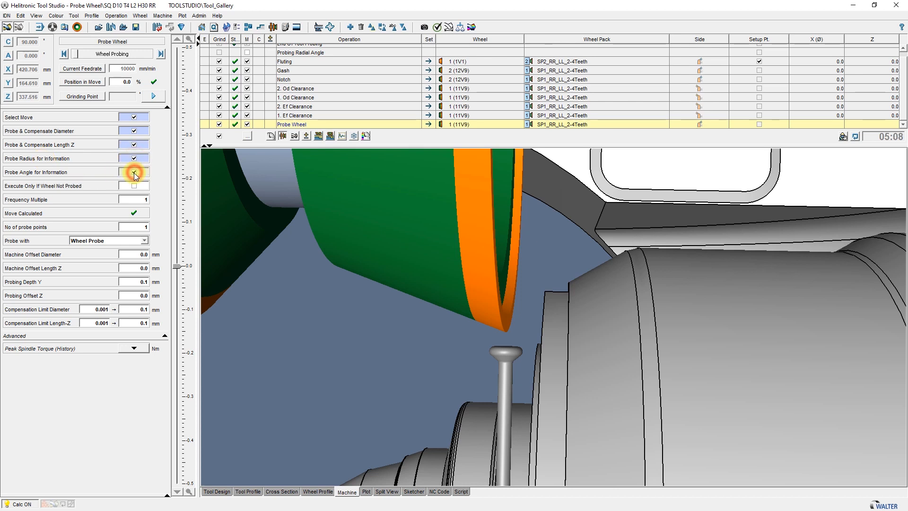
pyautogui.moveTo(134, 176)
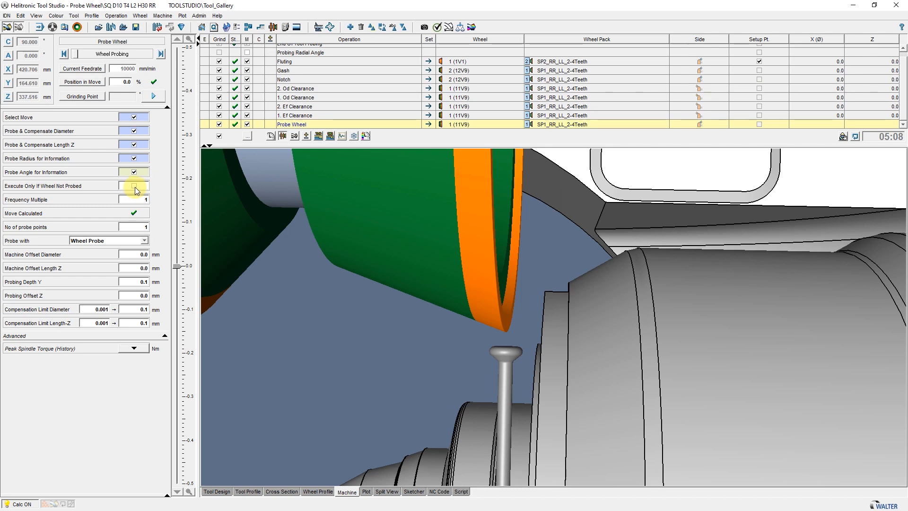
pyautogui.click(133, 186)
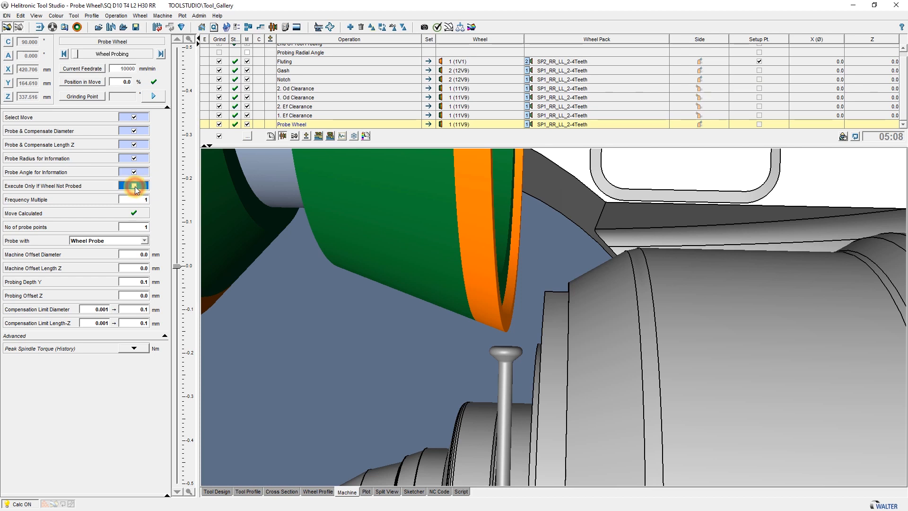
pyautogui.click(133, 186)
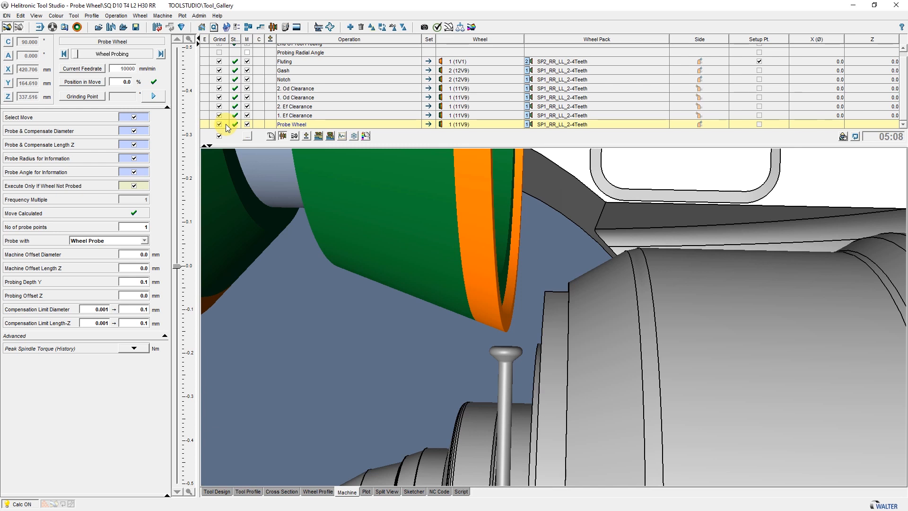
pyautogui.click(234, 124)
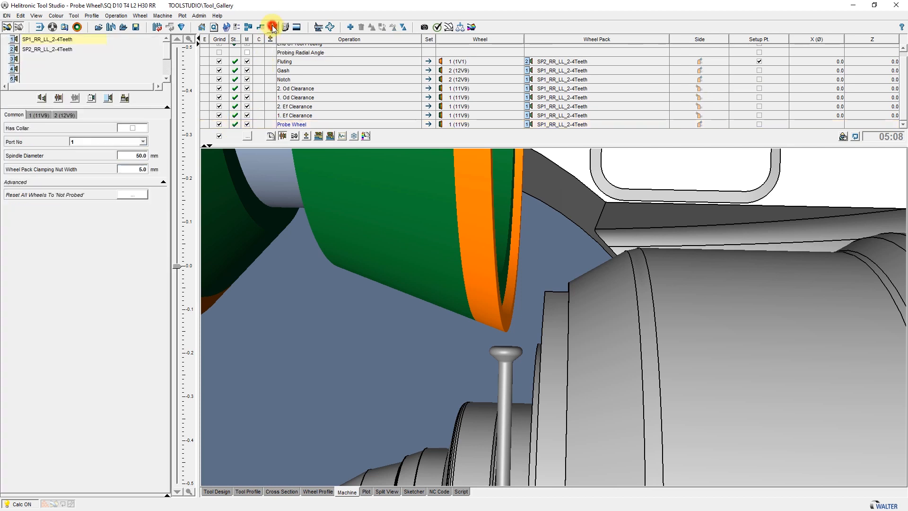
# Select the wheel pack in the wheel tree to show its Common properties
pyautogui.click(37, 115)
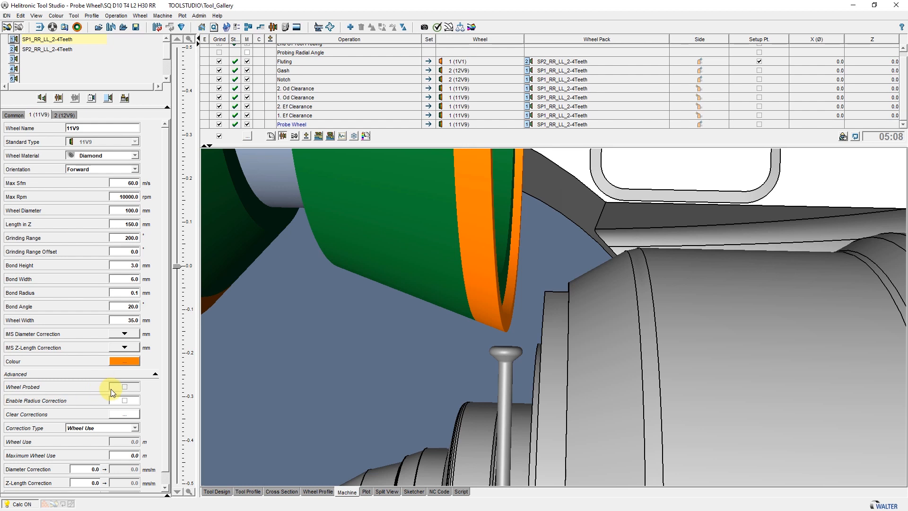
pyautogui.moveTo(134, 391)
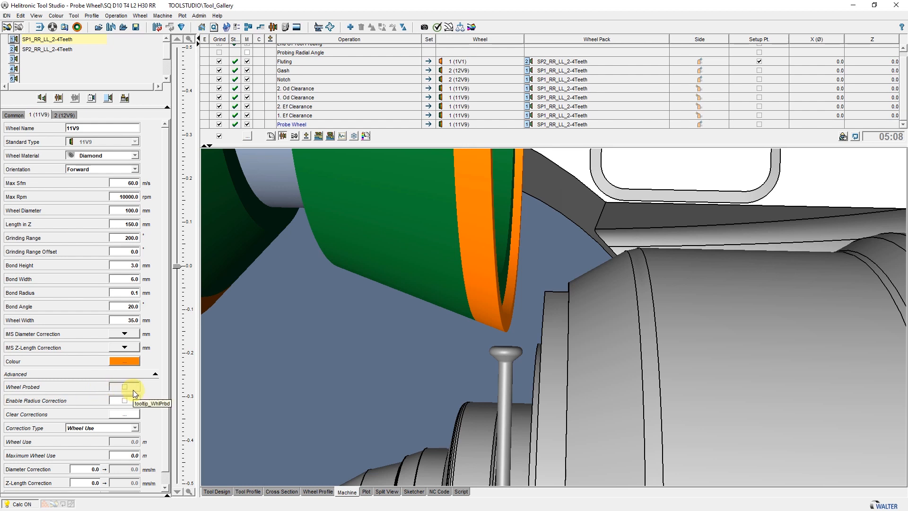
pyautogui.moveTo(135, 393)
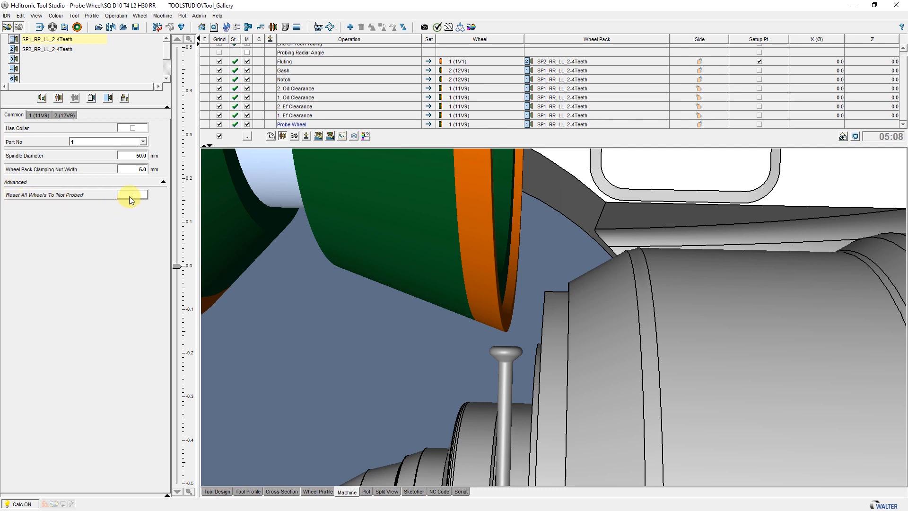
pyautogui.moveTo(131, 200)
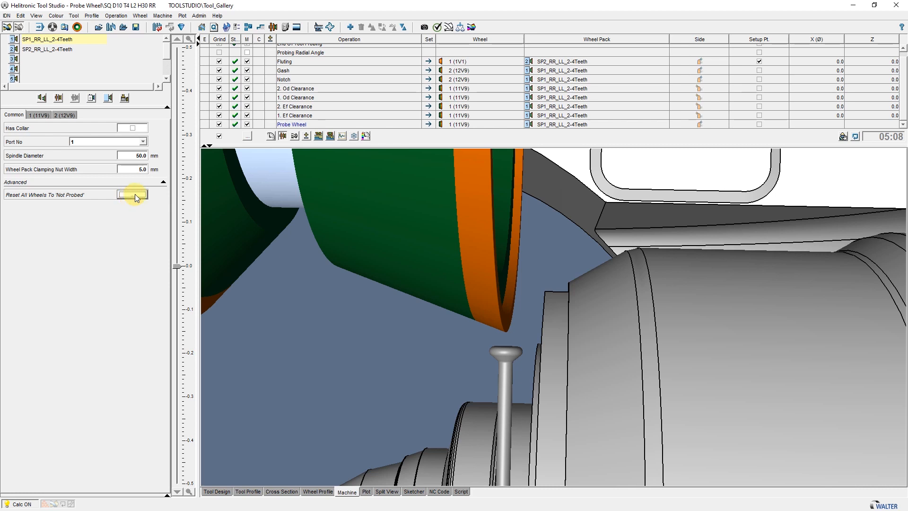
# Reset all wheels in the pack to 'Not Probed'
pyautogui.click(293, 124)
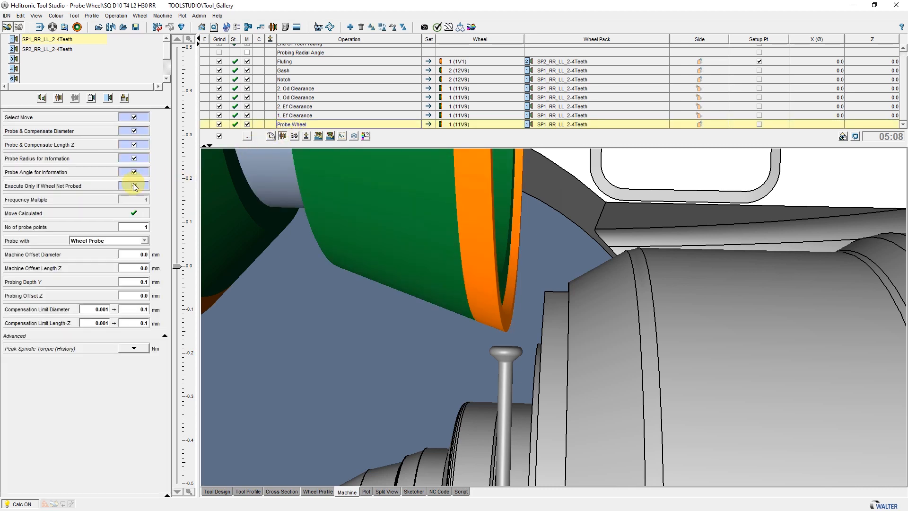
# Disable Execute Only If Wheel Not Probed and set Frequency Multiple 10 with 4 probe points
pyautogui.click(134, 186)
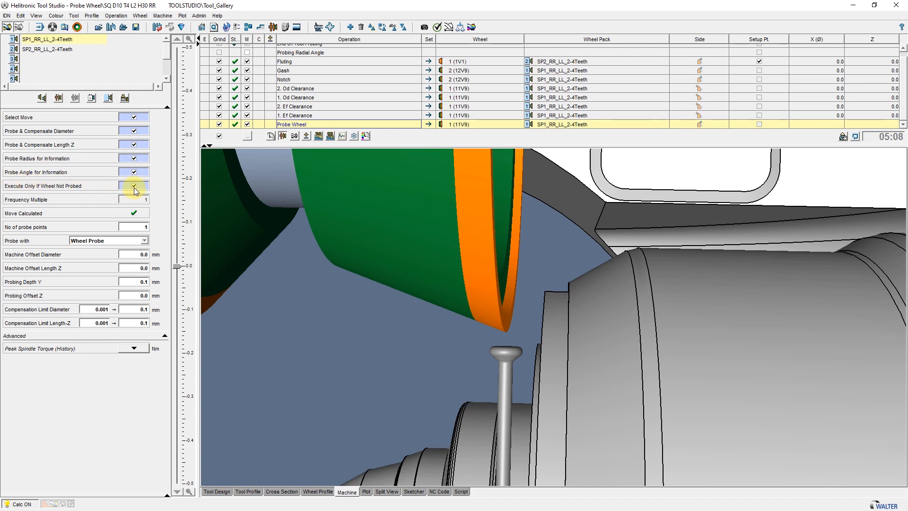
pyautogui.click(134, 187)
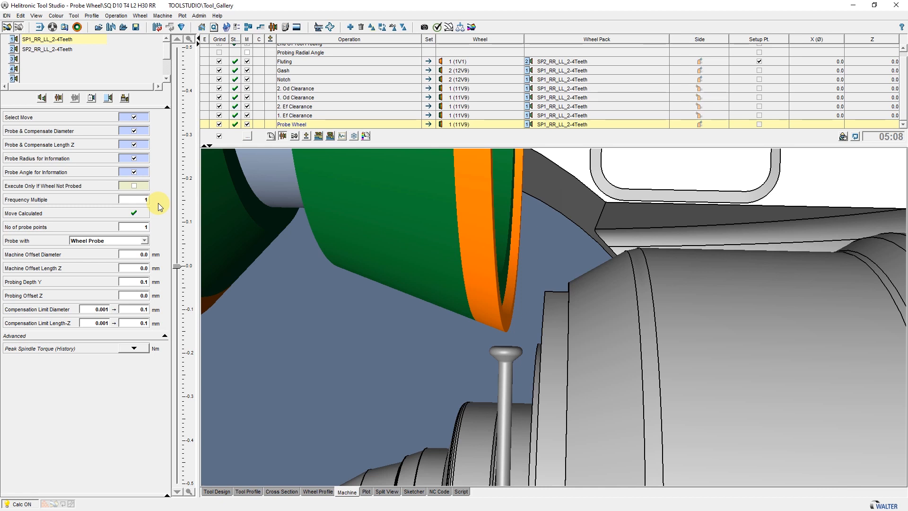
pyautogui.moveTo(164, 207)
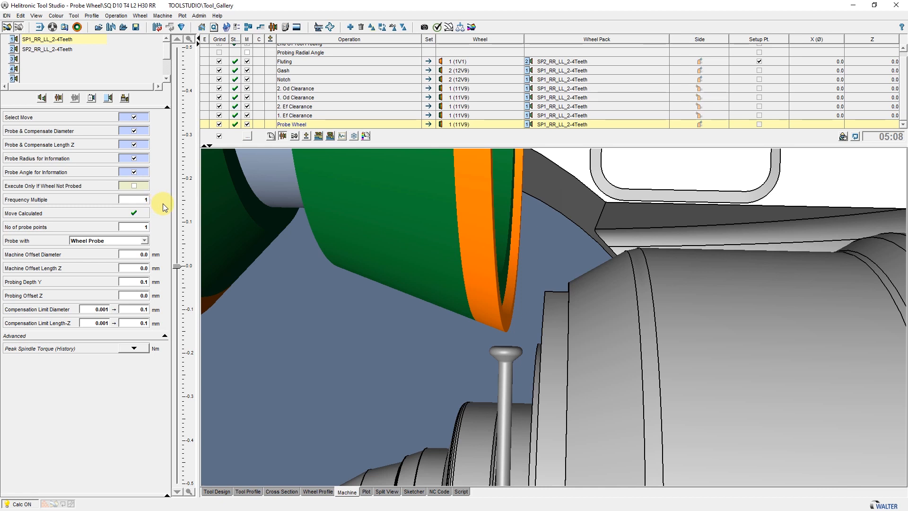
pyautogui.click(139, 200)
pyautogui.write('4')
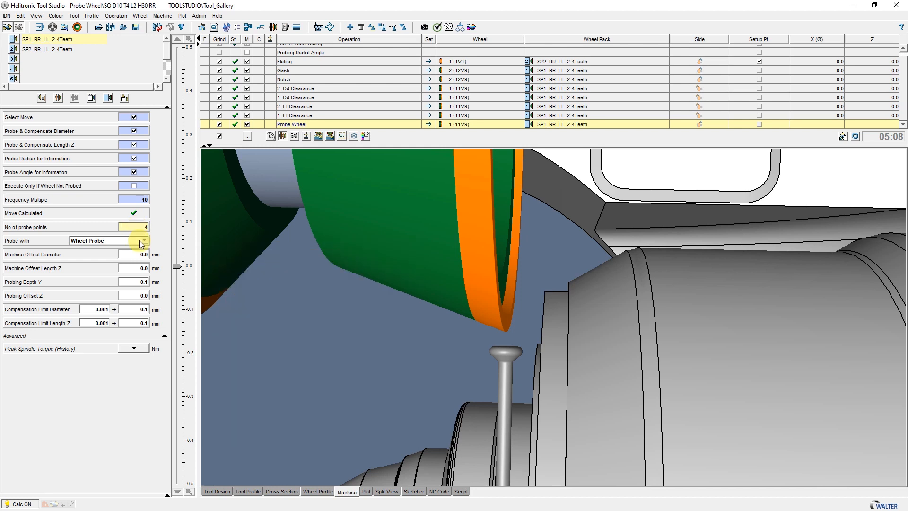
# Keep Wheel Probe as the probing device with zero offsets and start the operation simulation
pyautogui.click(140, 240)
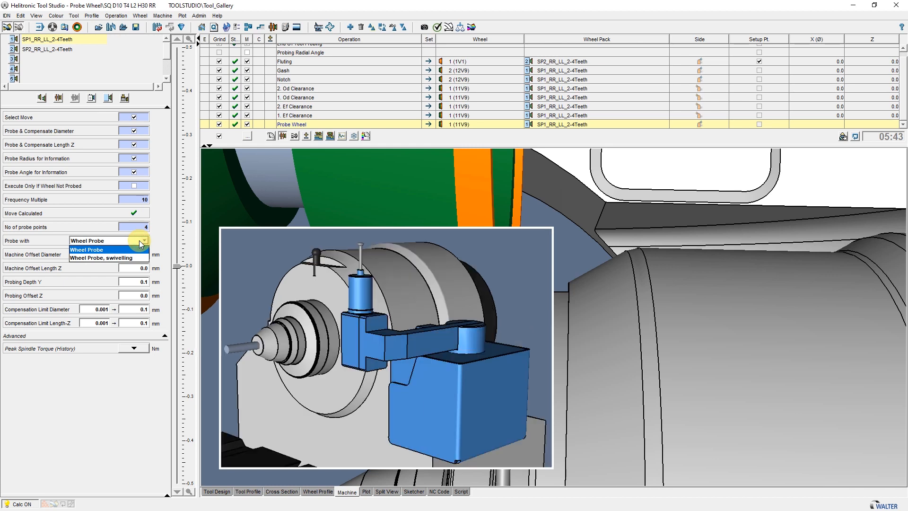
pyautogui.click(87, 249)
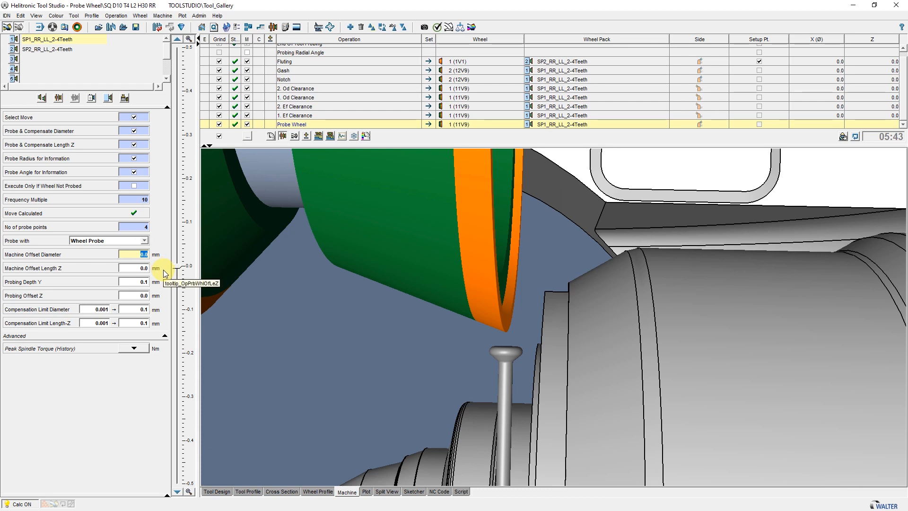
pyautogui.moveTo(166, 269)
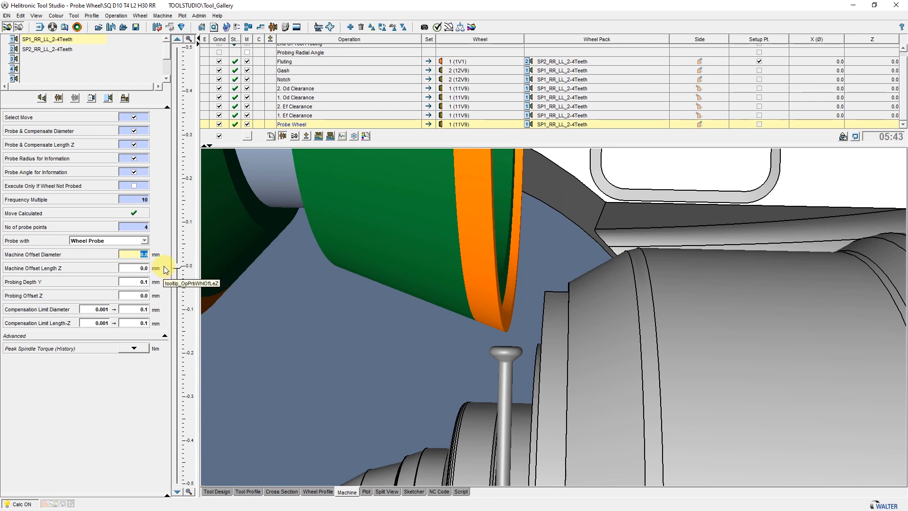
pyautogui.moveTo(163, 287)
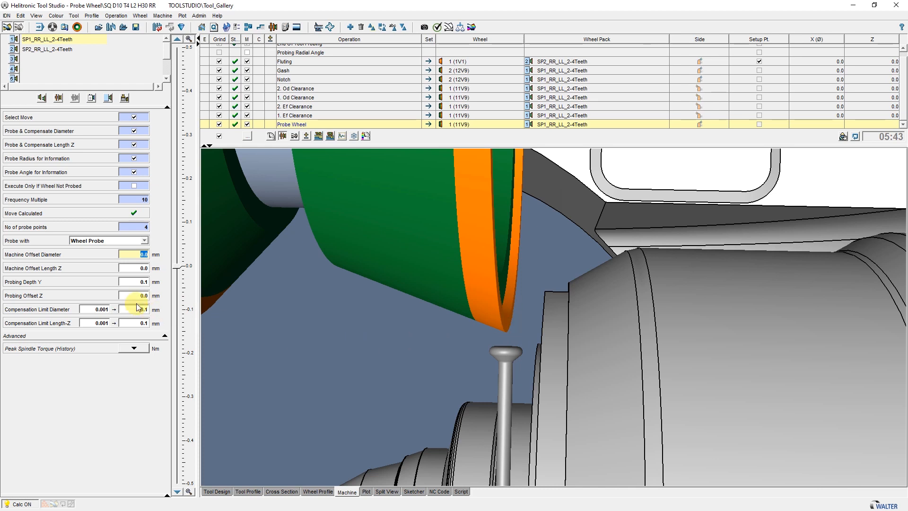
pyautogui.moveTo(130, 295)
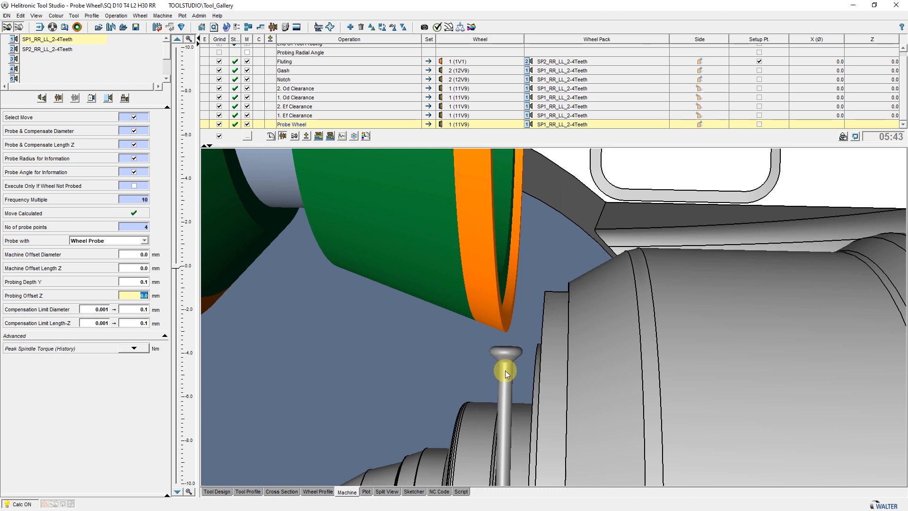
pyautogui.click(98, 308)
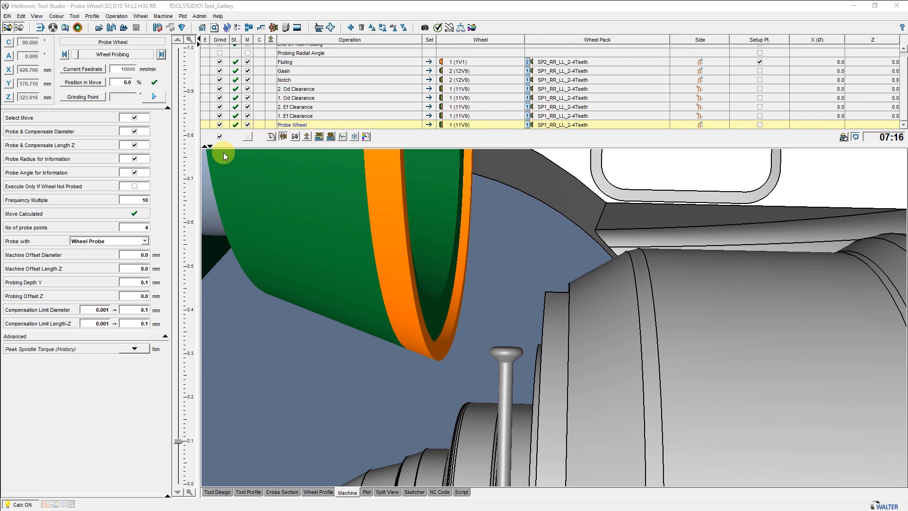
# Step through the wheel-probing moves, touching and retracting at each point, up to Wheel Probing Reposition
pyautogui.click(162, 55)
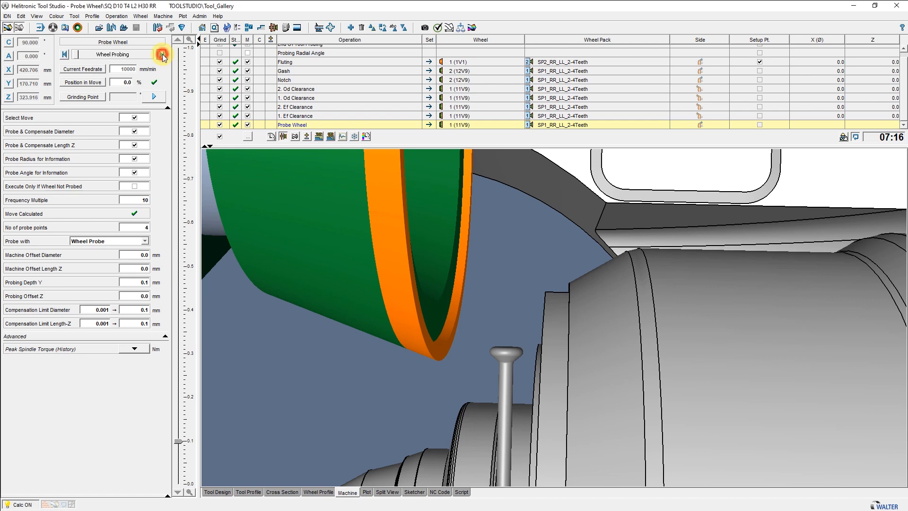
pyautogui.click(164, 54)
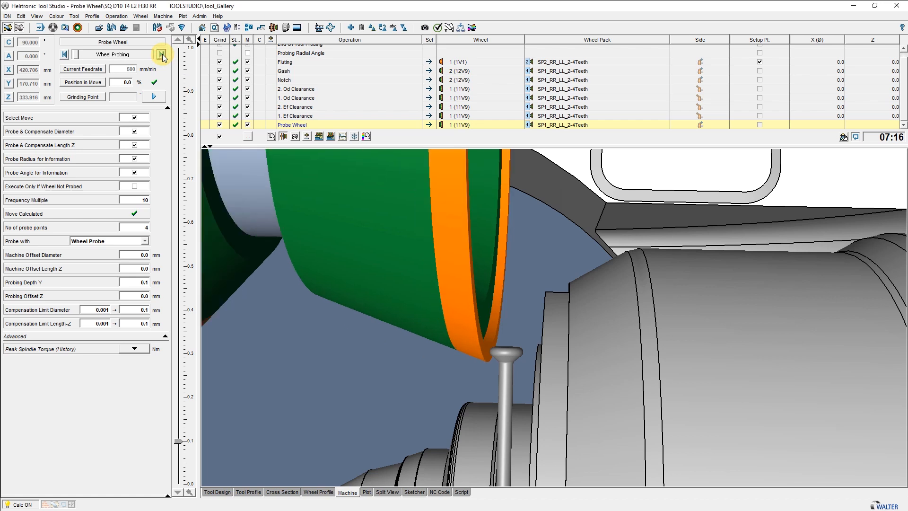
pyautogui.click(161, 54)
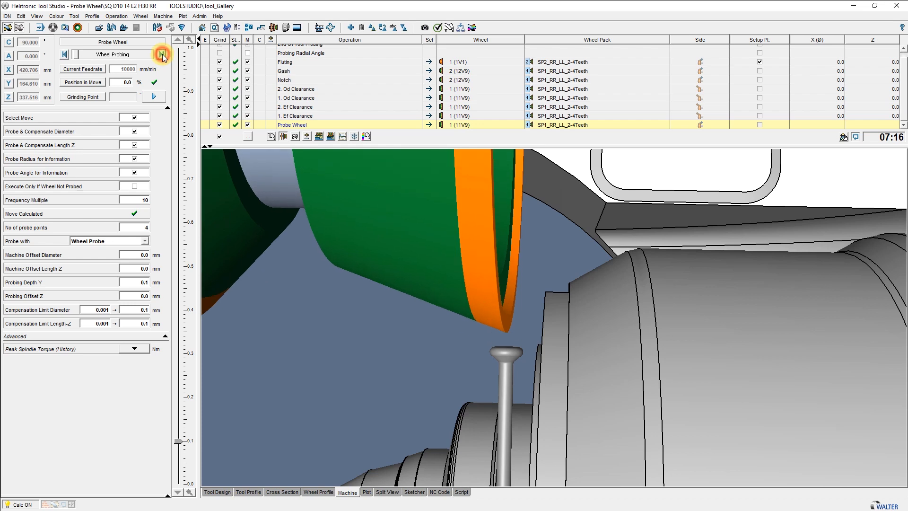
pyautogui.click(163, 55)
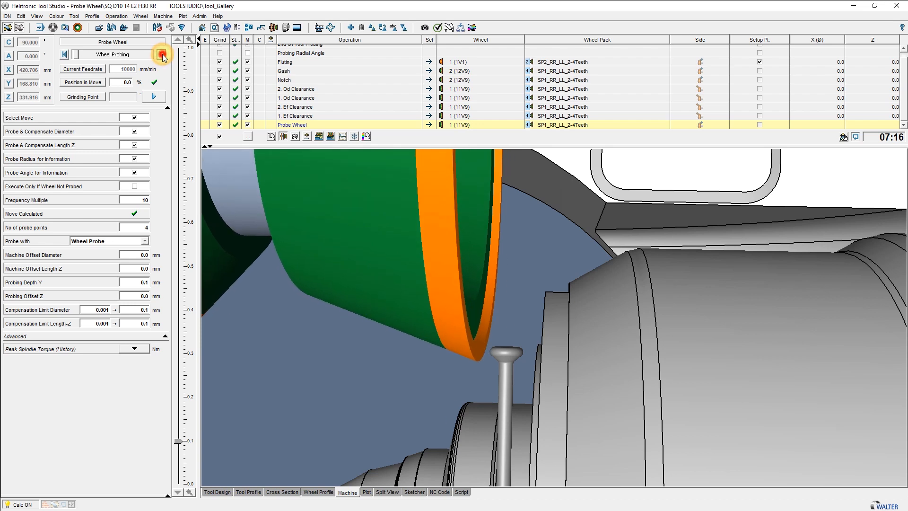
pyautogui.click(161, 55)
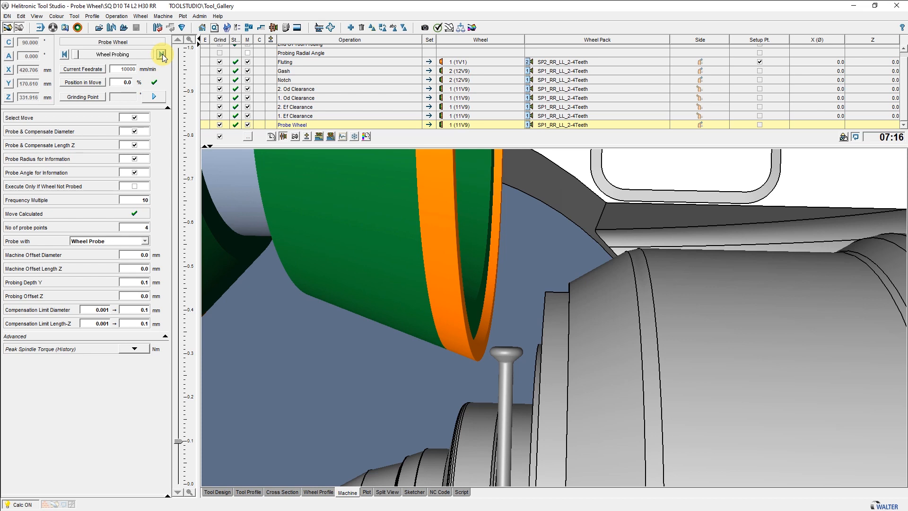
pyautogui.click(161, 55)
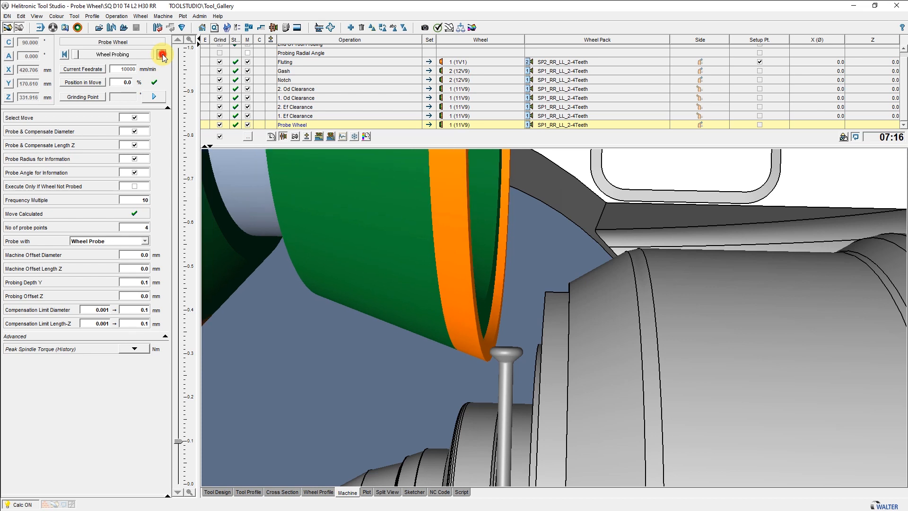
pyautogui.click(161, 54)
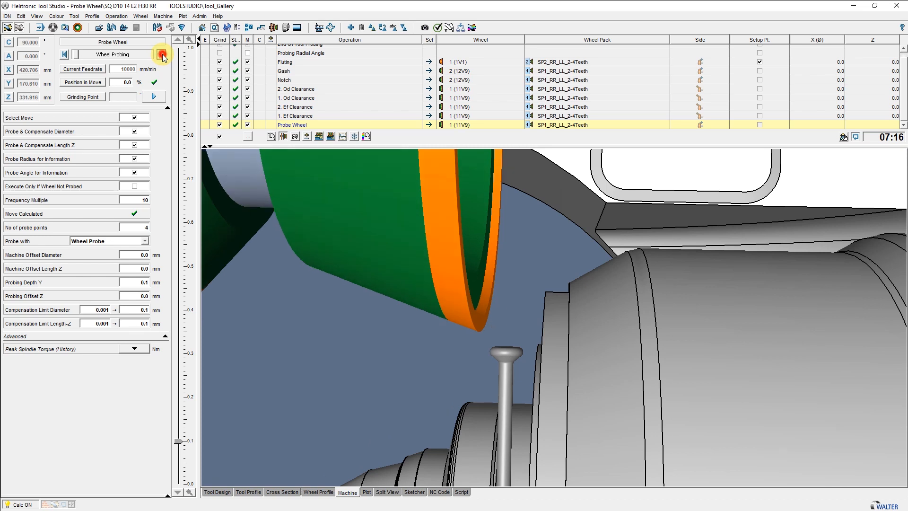
pyautogui.click(162, 55)
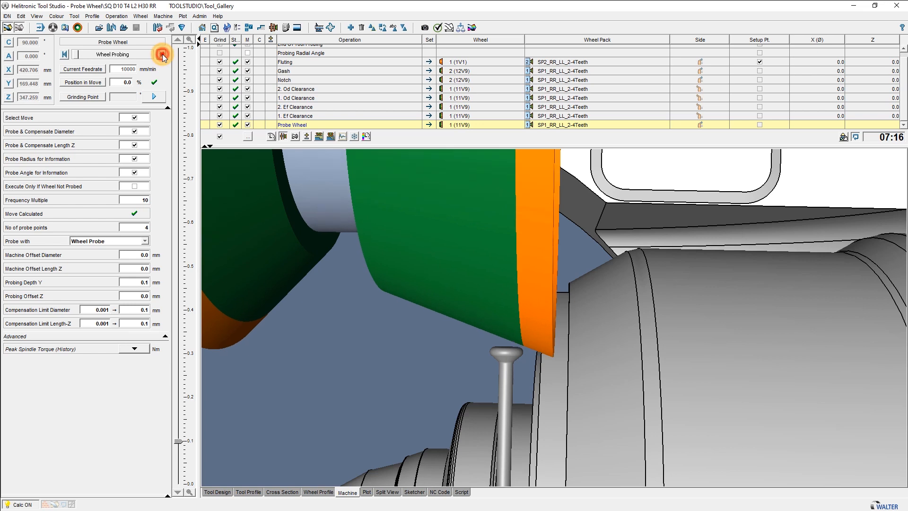
pyautogui.click(162, 56)
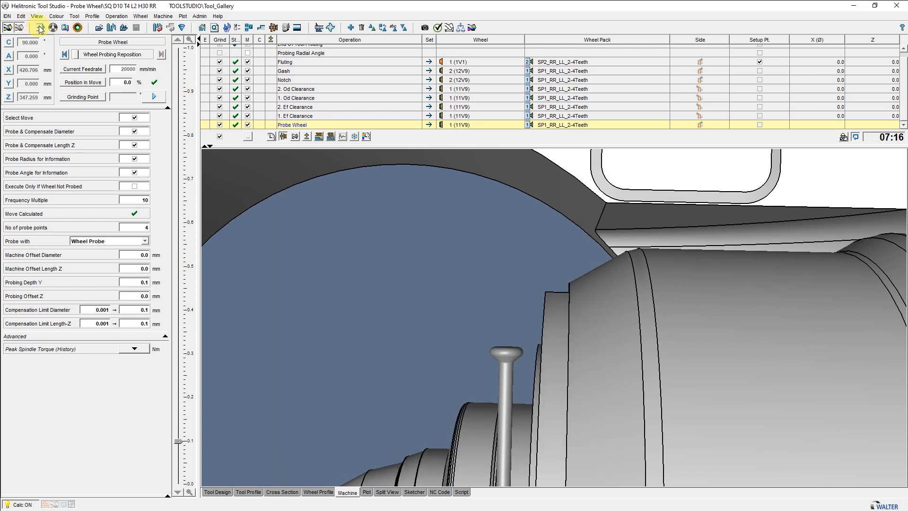
pyautogui.moveTo(39, 29)
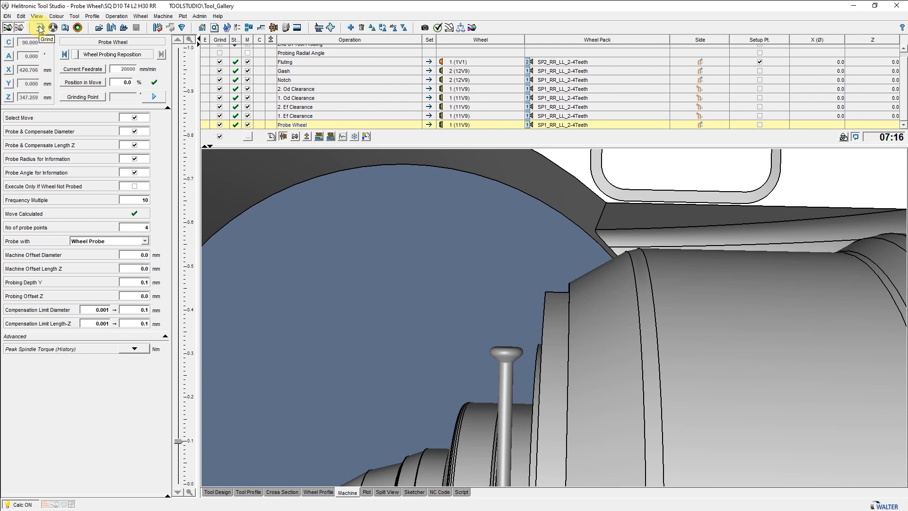